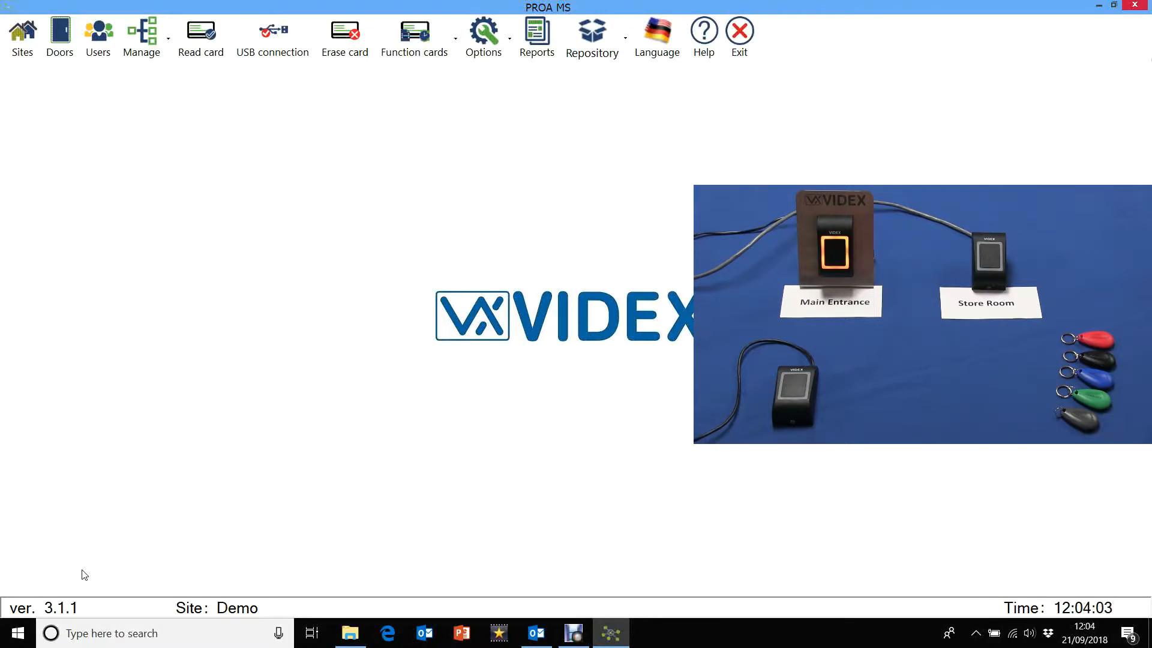
mouse_move(3, 310)
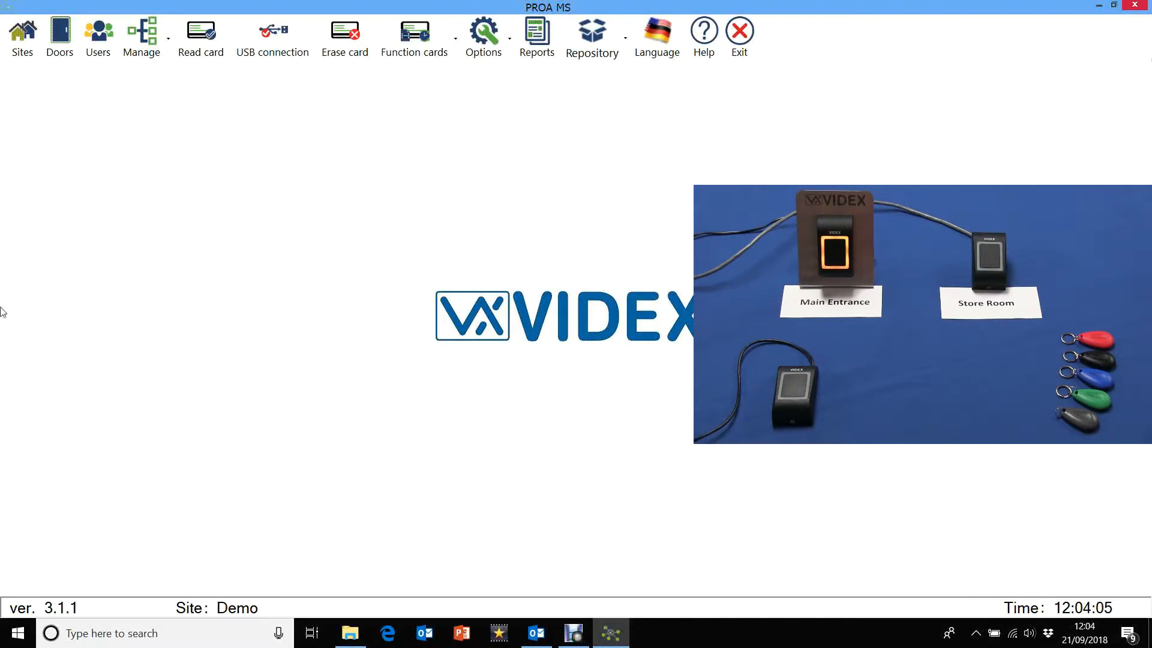
Step: Save Door 2 as 'Store Room' with backlight on and a 4-second relay time-out
click(59, 35)
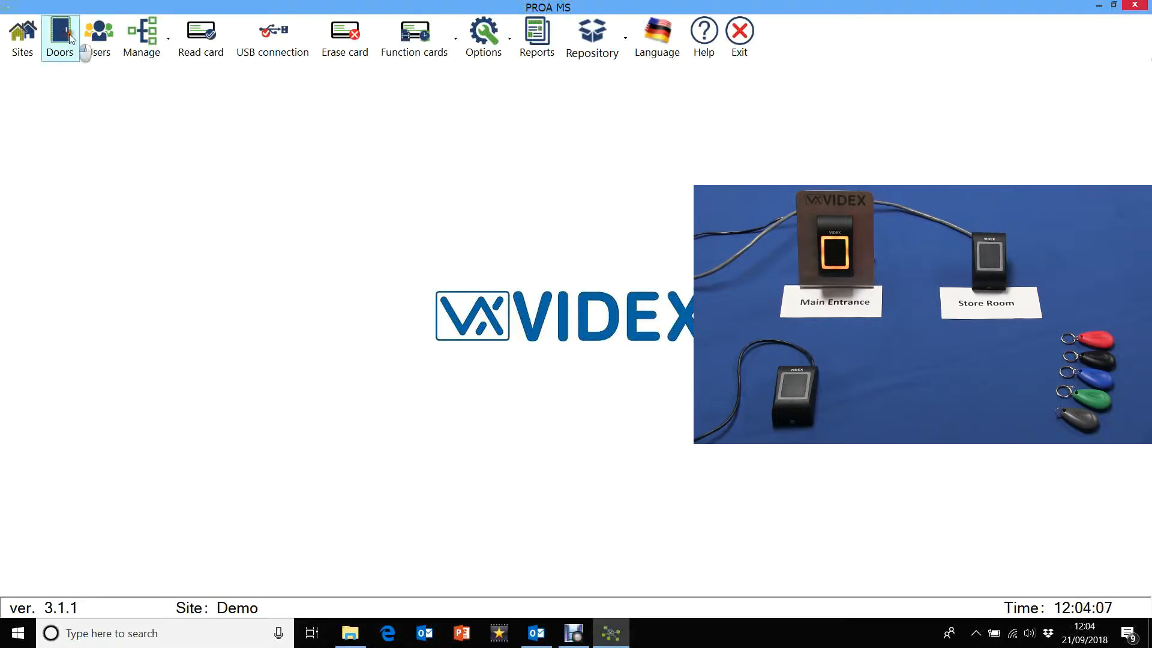
click(59, 39)
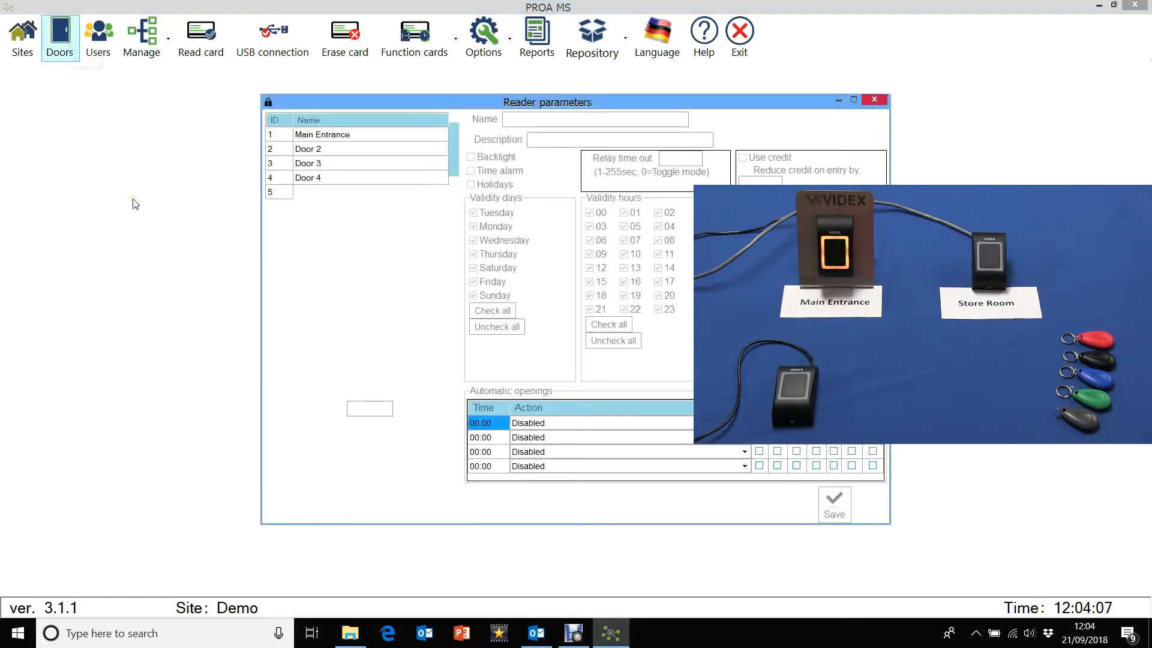
click(322, 134)
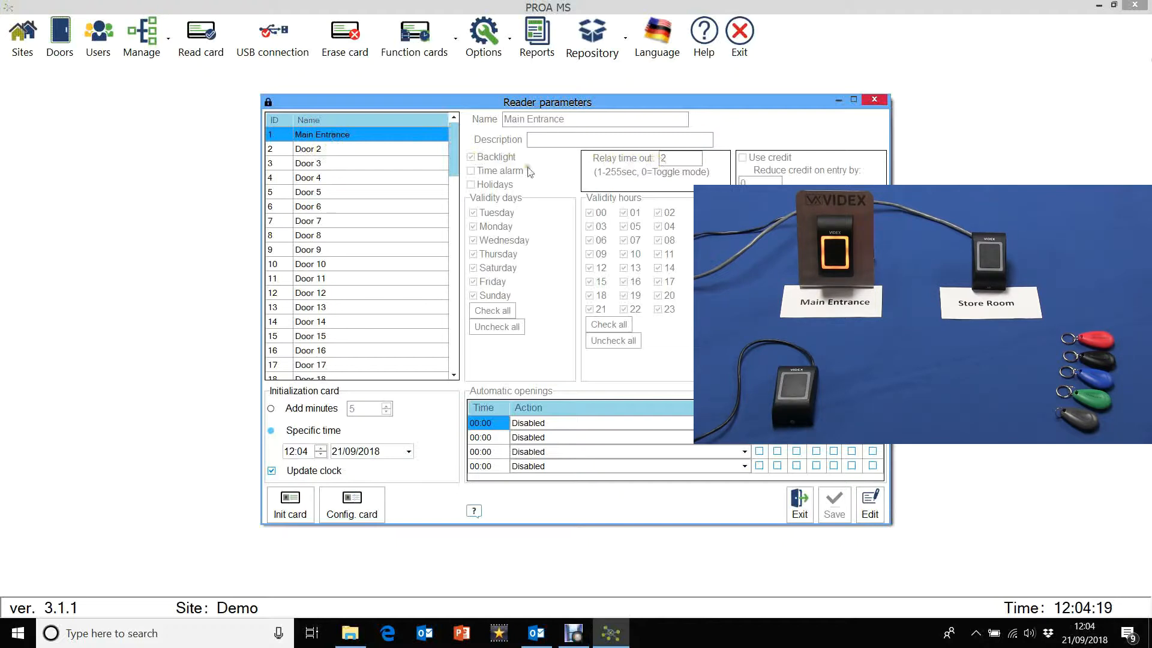
click(309, 149)
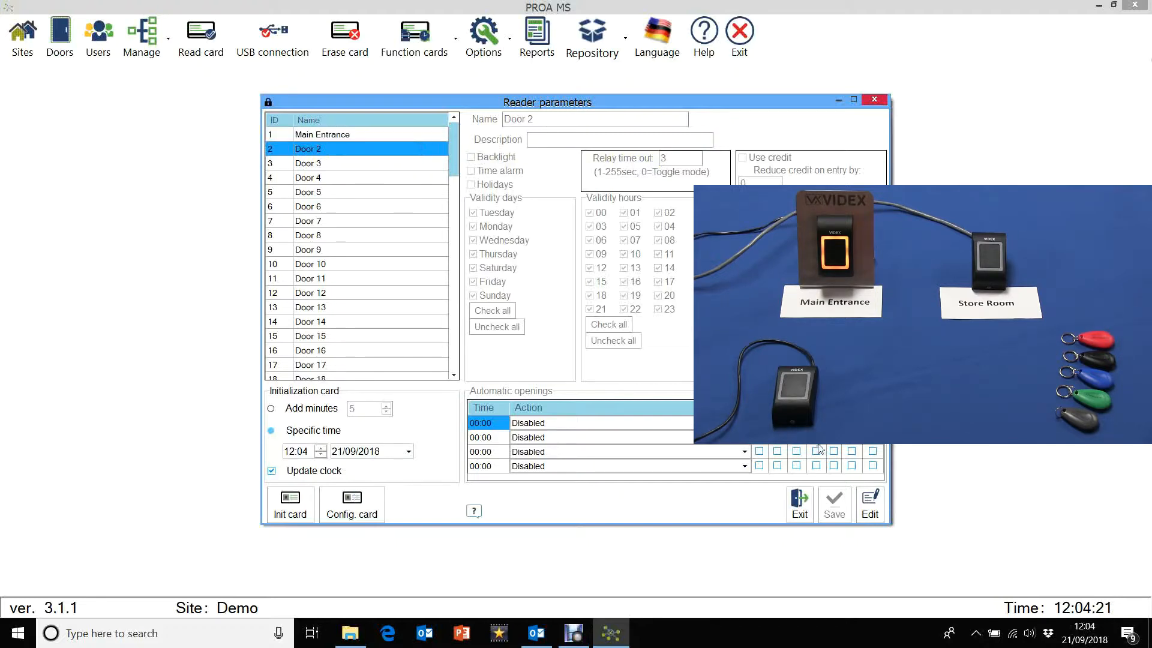
click(869, 504)
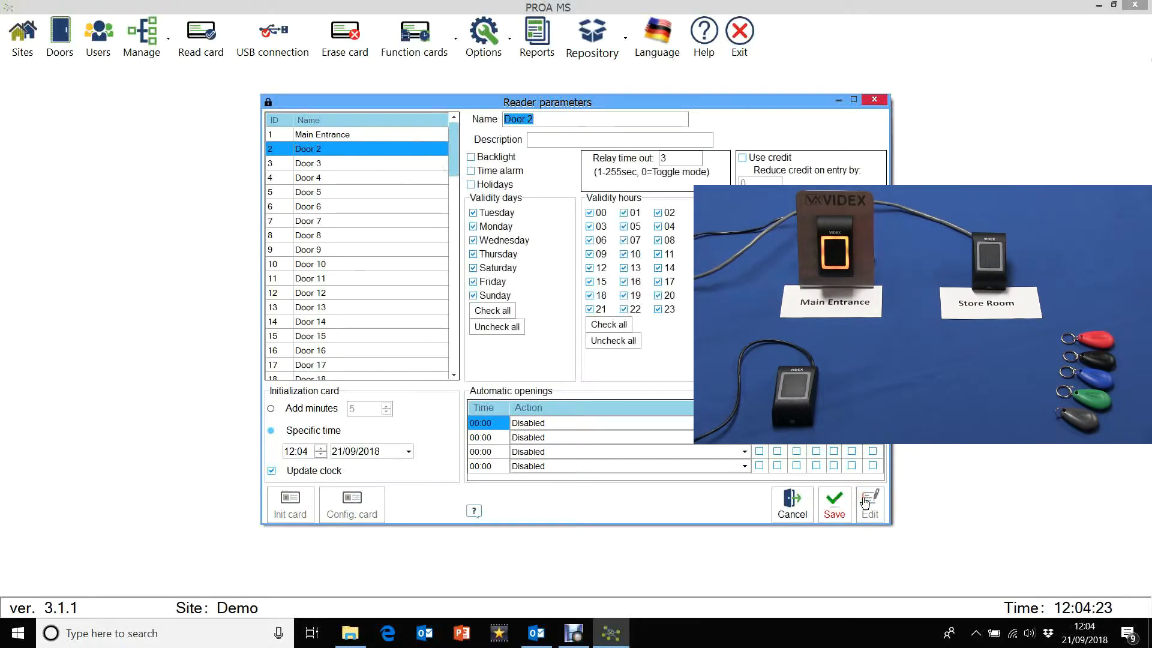
text(Store Room)
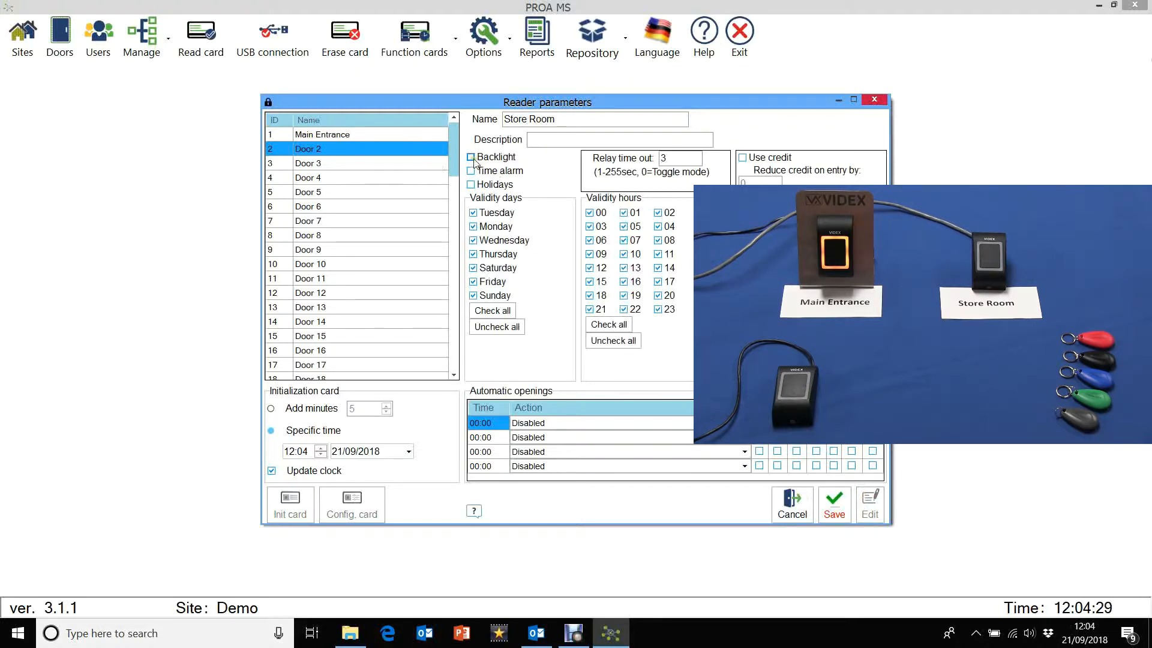
click(471, 157)
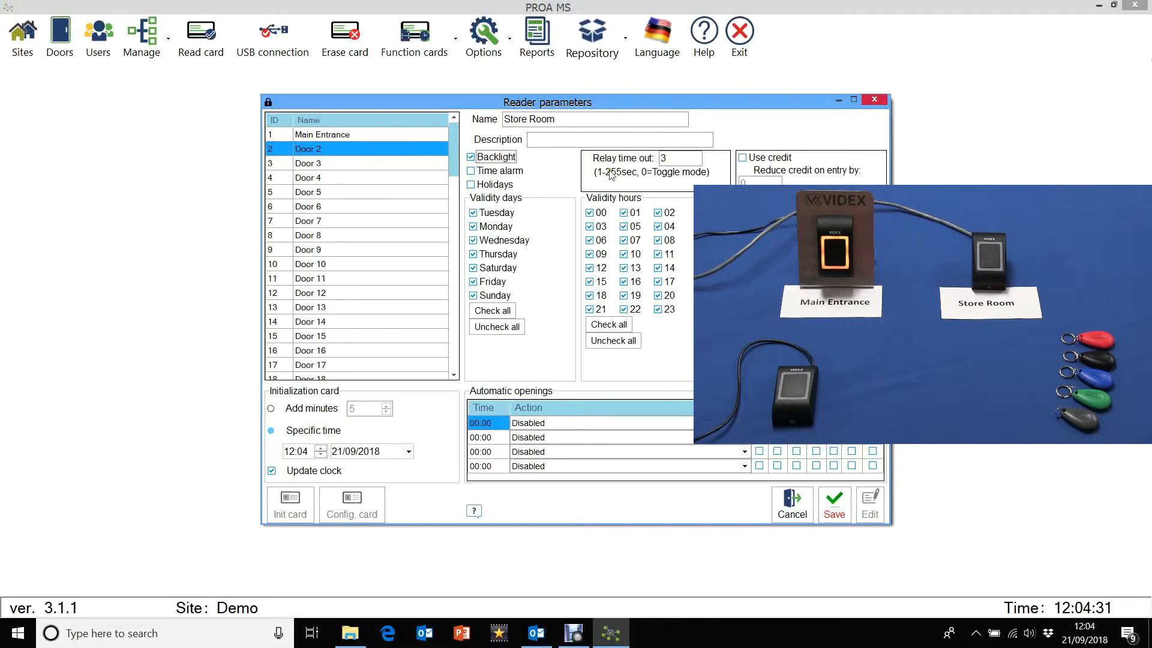
text(4)
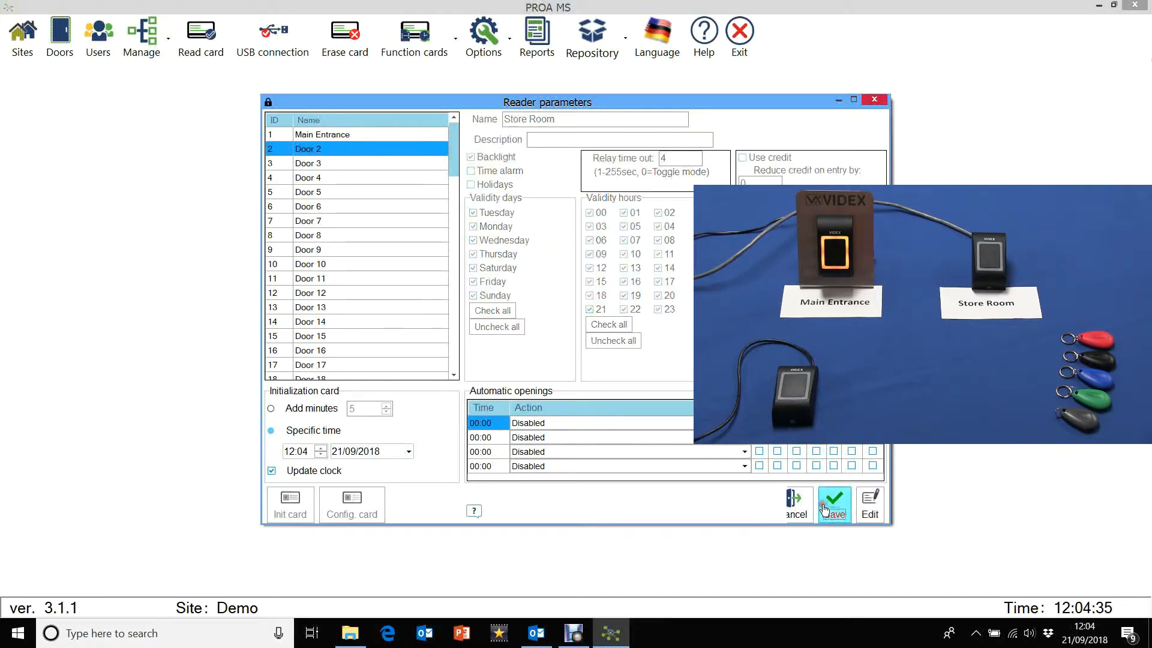
click(834, 504)
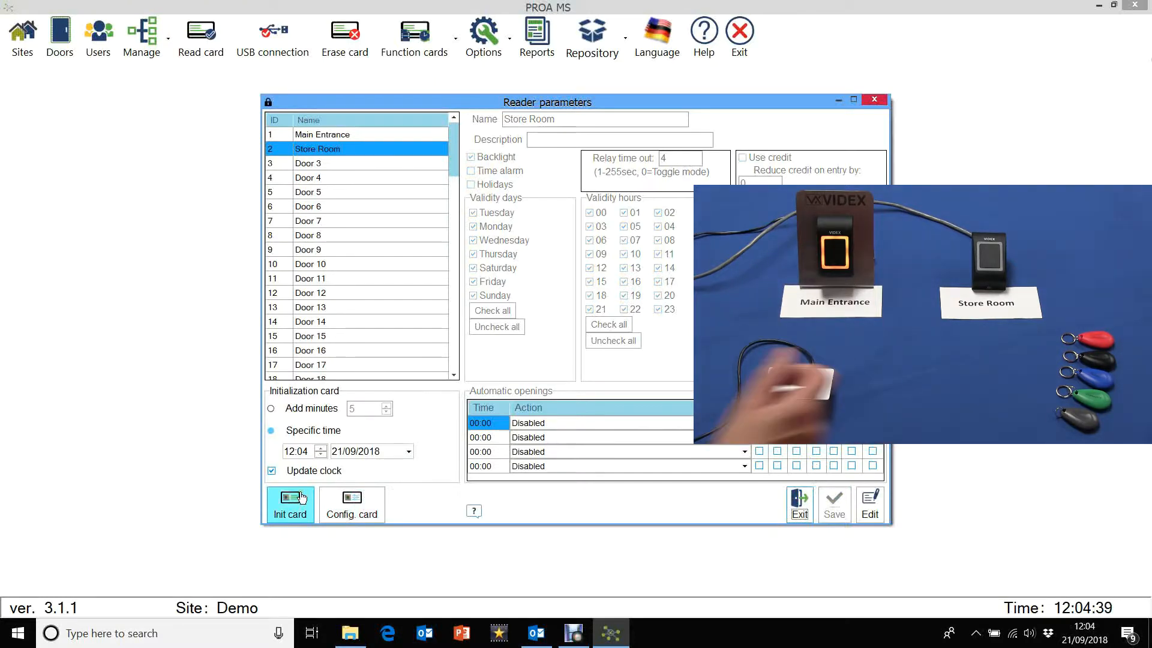
Step: Write an init card for the Store Room reader and confirm the 'Init card created' message
click(289, 504)
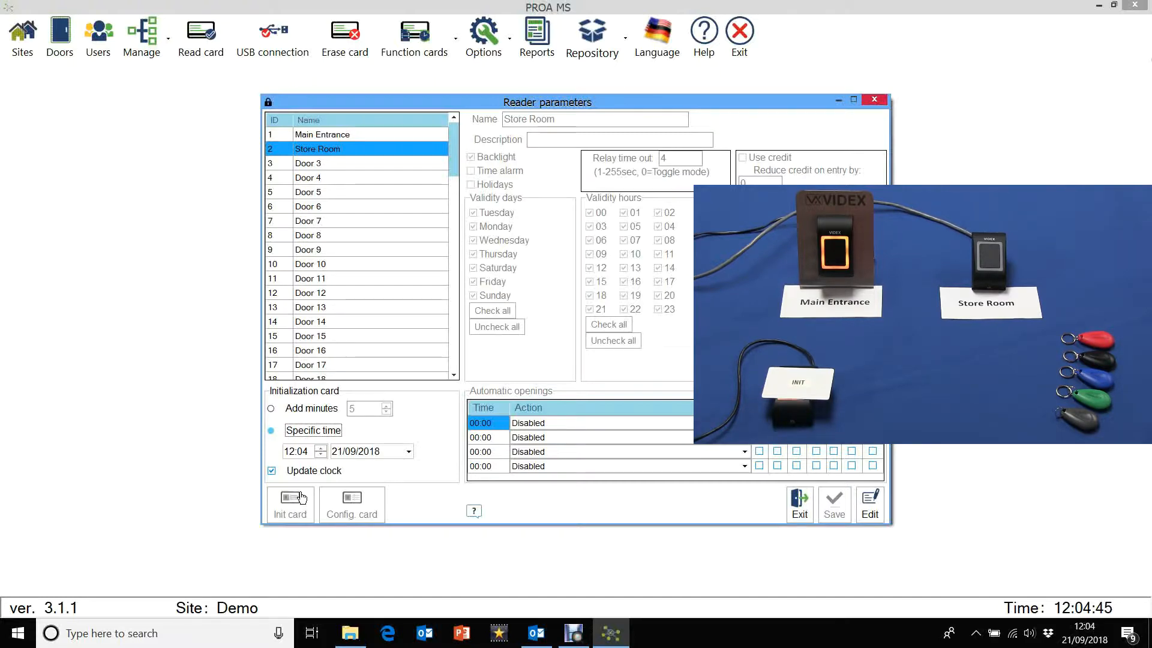
click(290, 505)
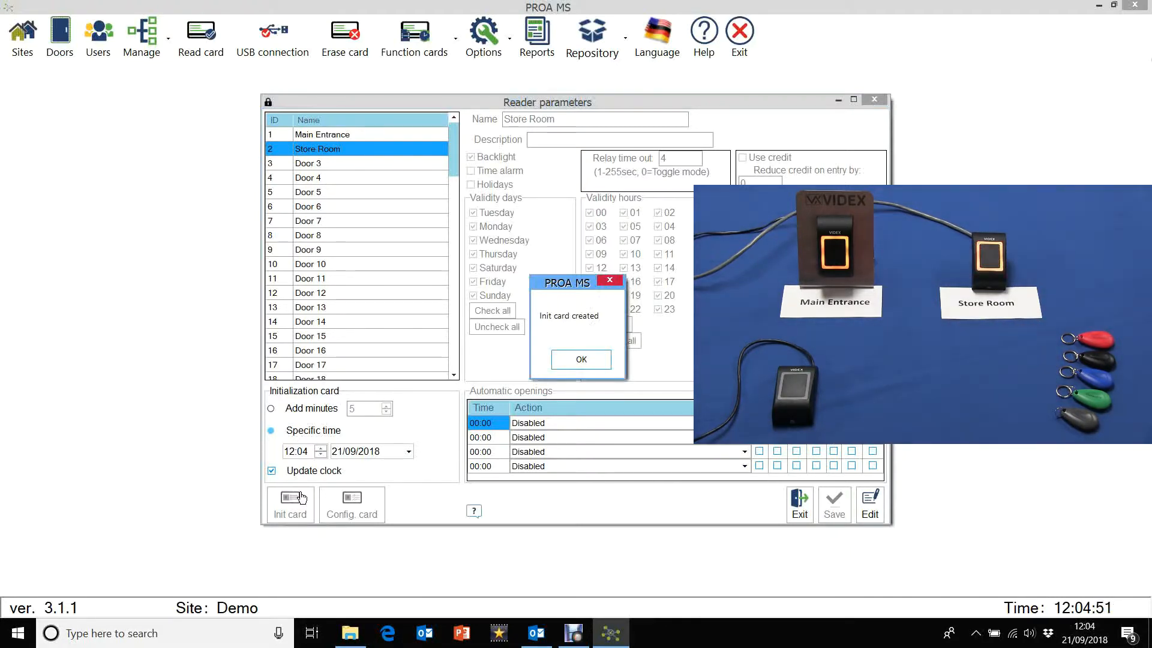
mouse_move(556, 347)
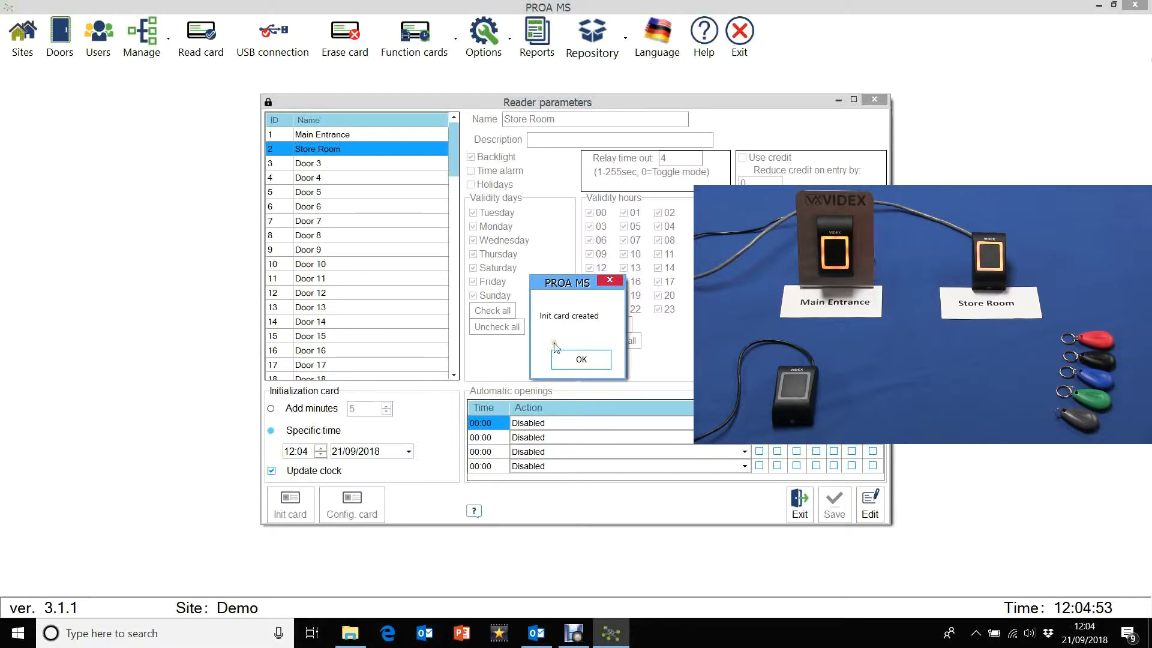
click(580, 359)
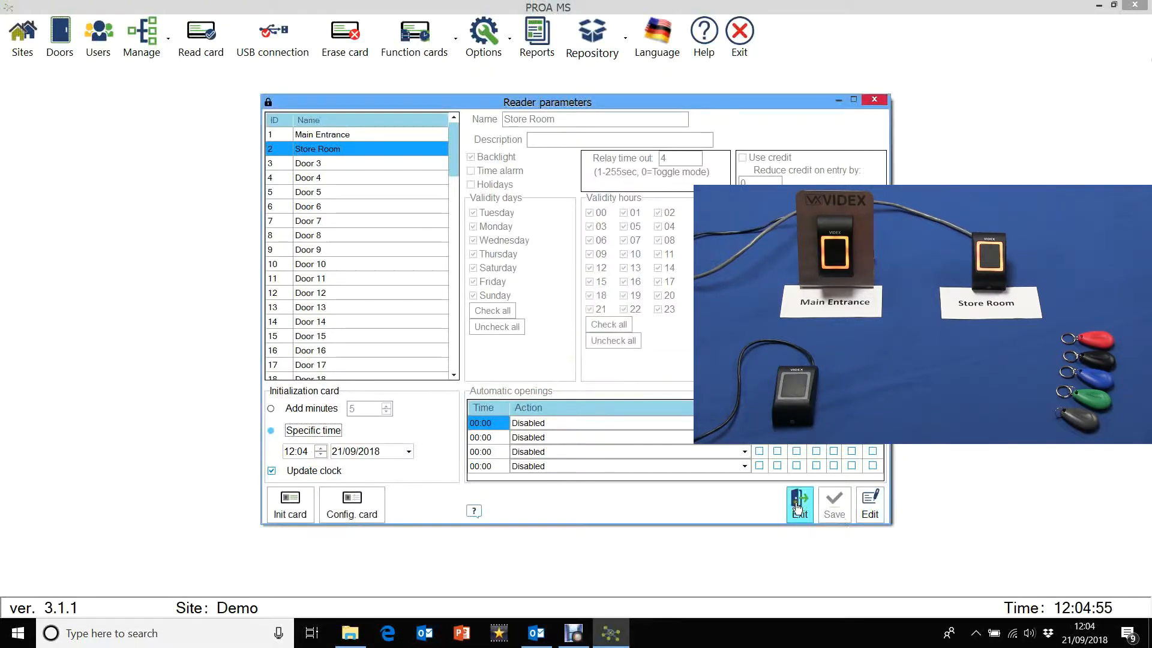
Step: Add a 'Main Entrance' access level with only the Main Entrance reader ticked
click(799, 503)
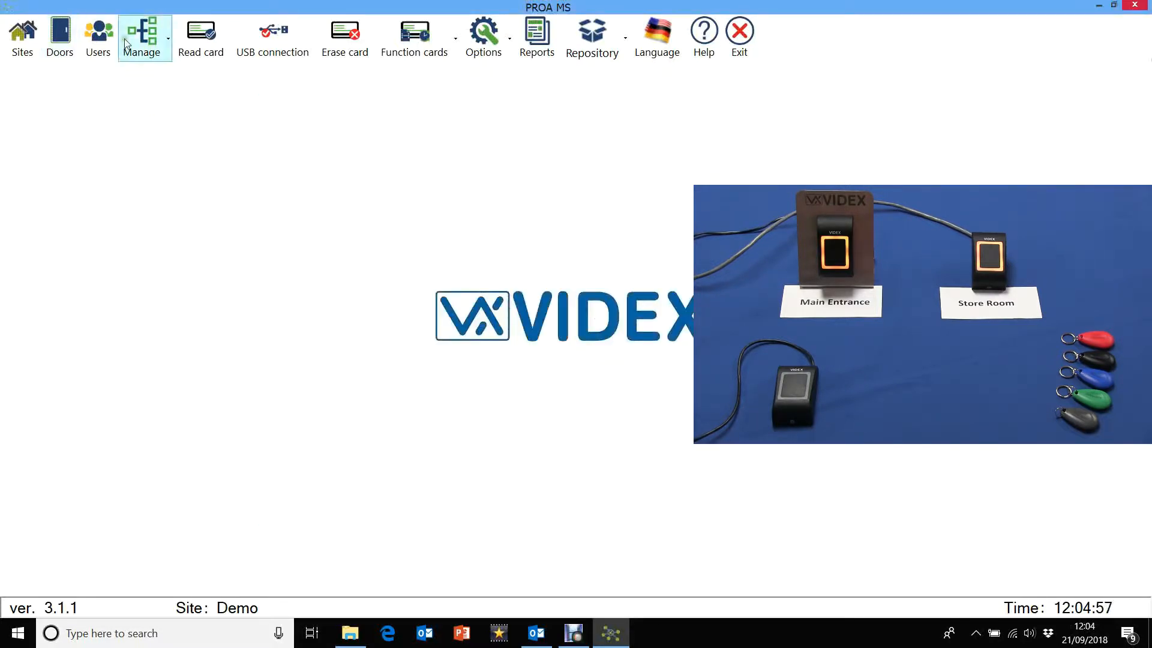
click(144, 36)
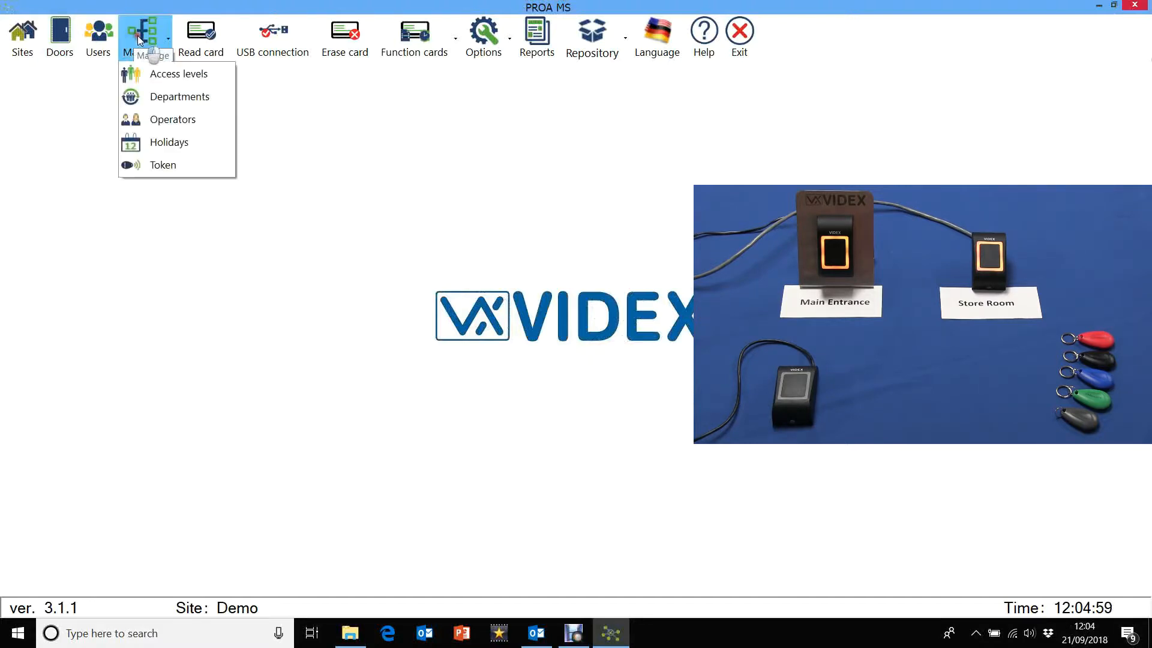
click(178, 73)
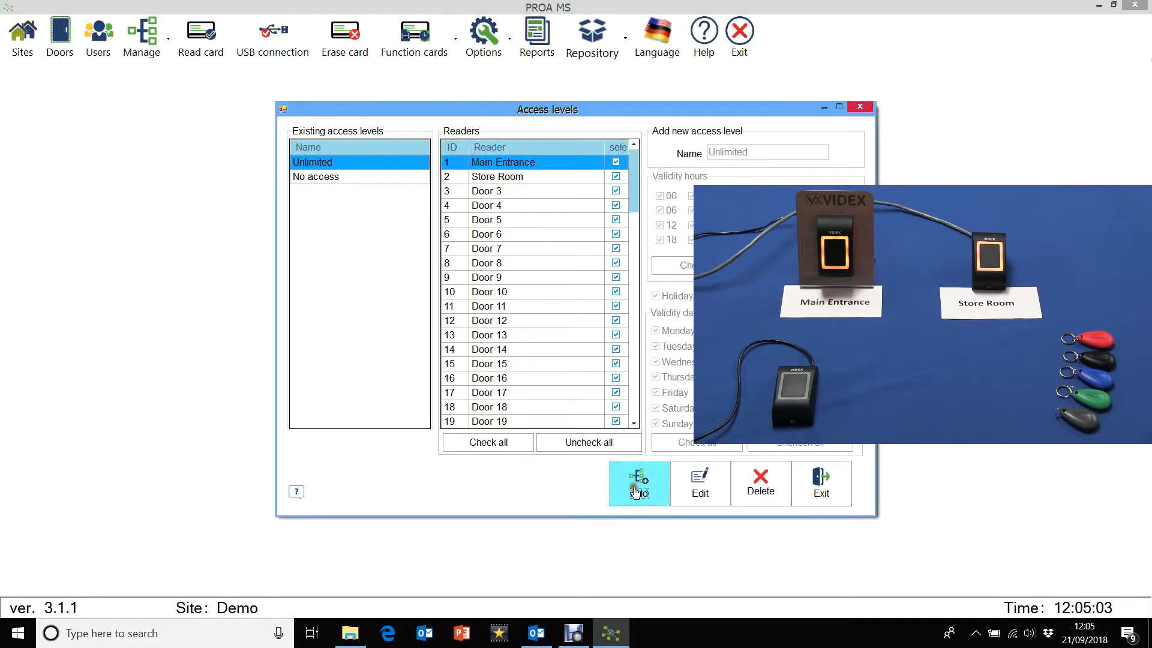
click(638, 483)
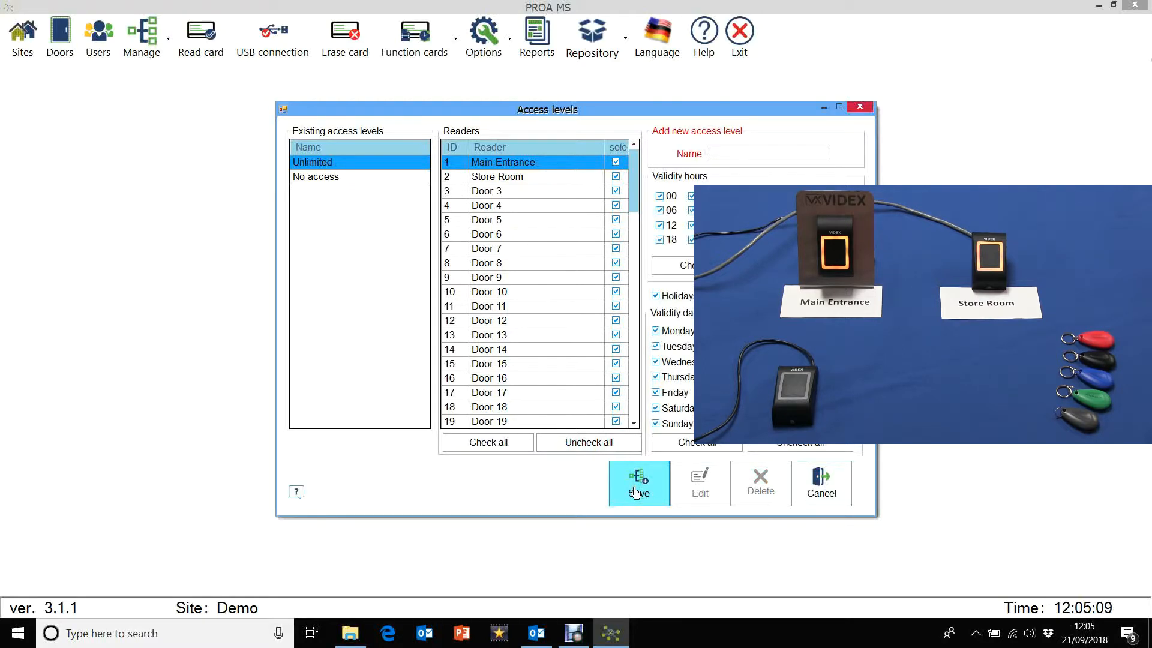
text(Main)
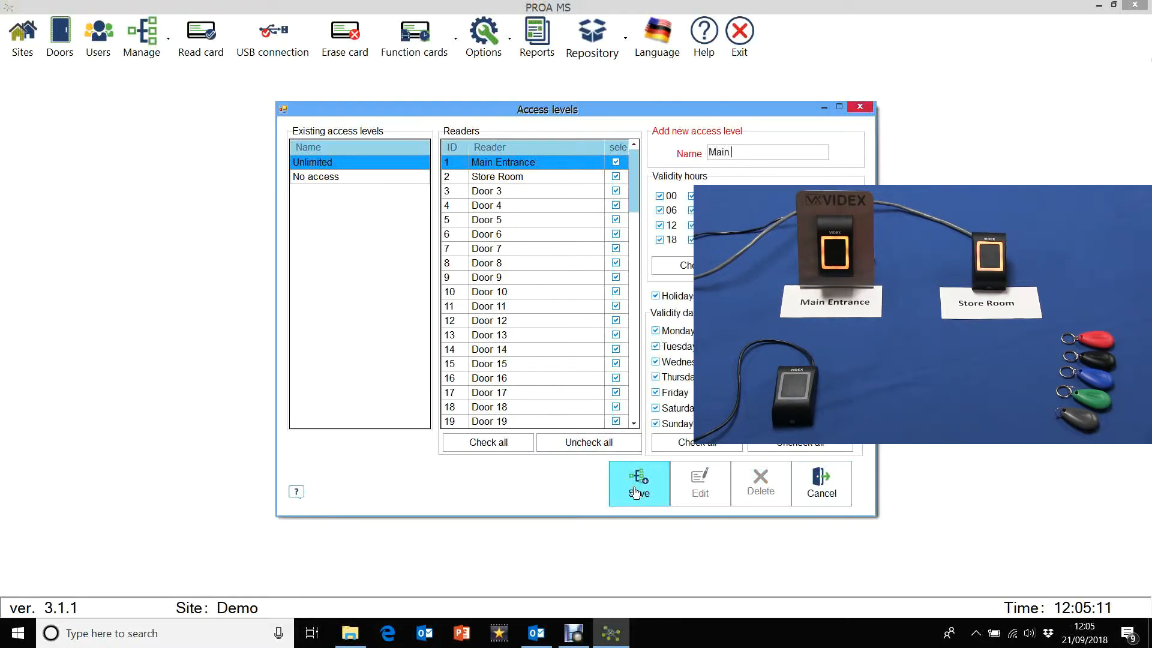
text(Entrance)
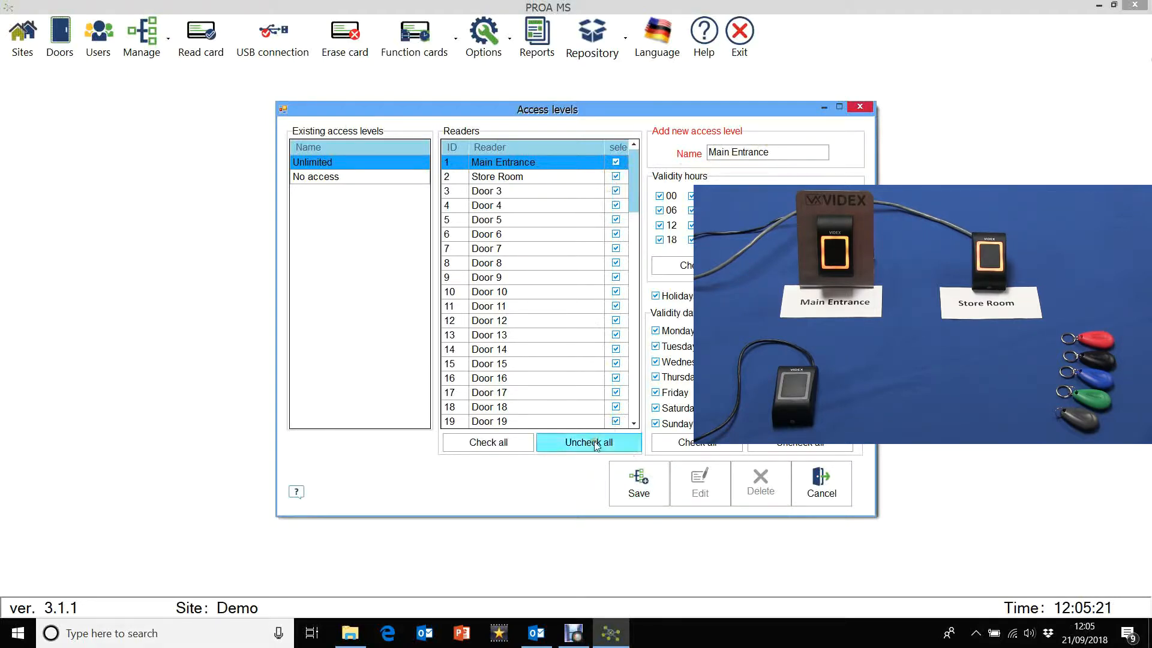
click(588, 442)
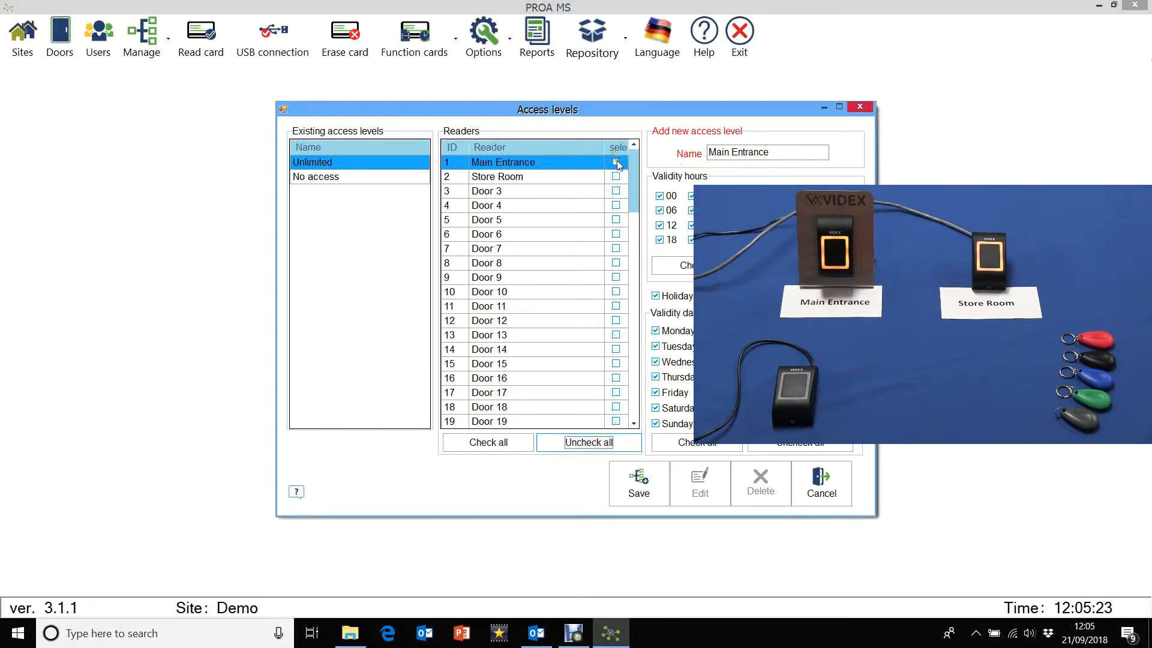
click(616, 162)
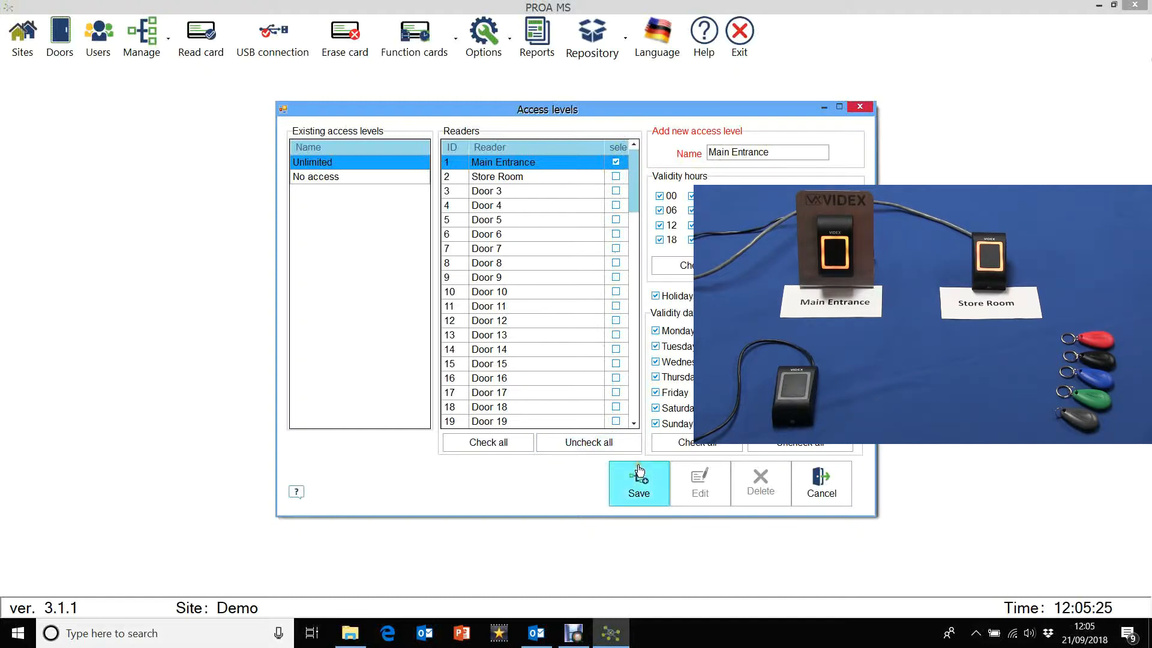
click(637, 483)
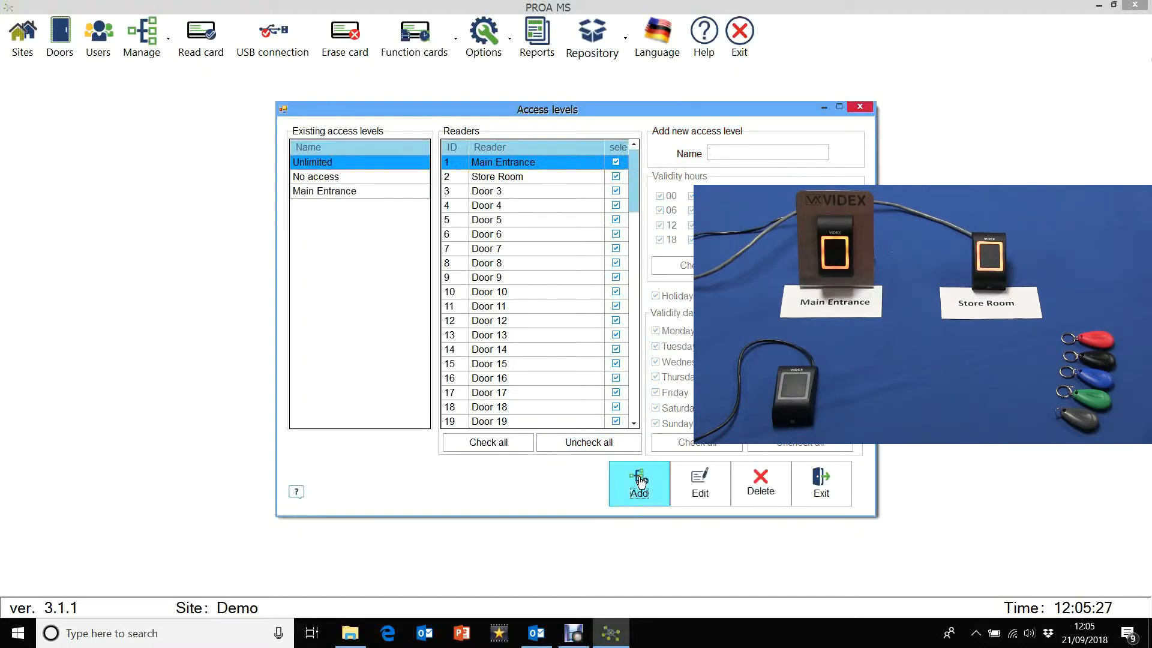
Step: Save a 'Main and Store' access level with the Main Entrance and Store Room readers, then exit
click(637, 484)
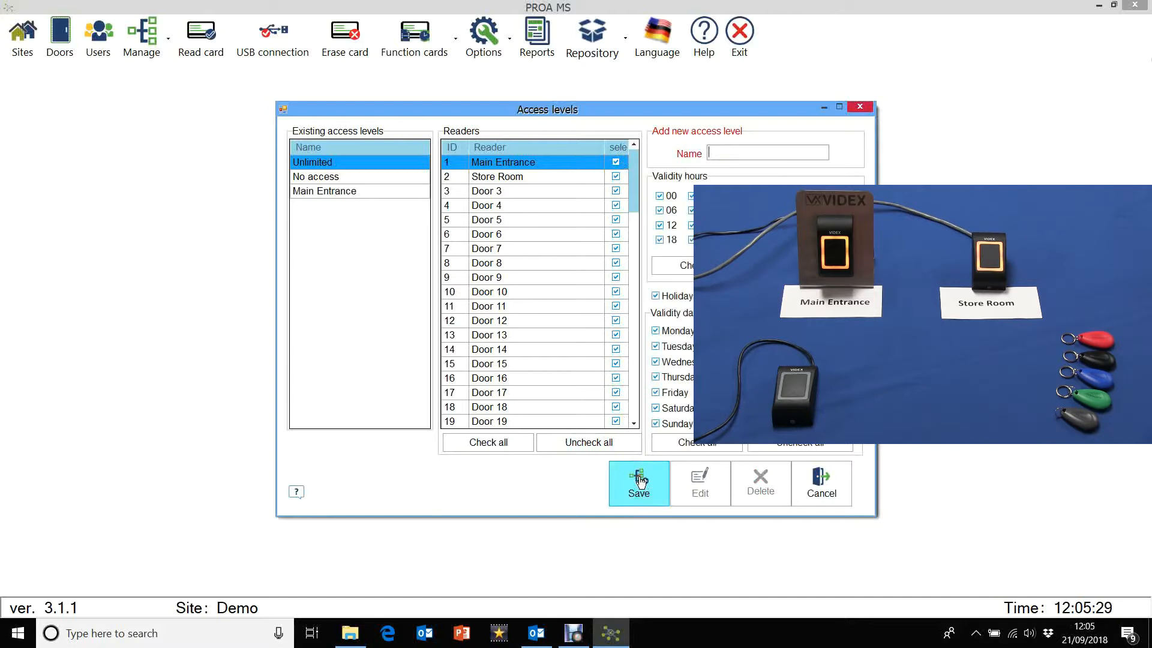
text(Main and)
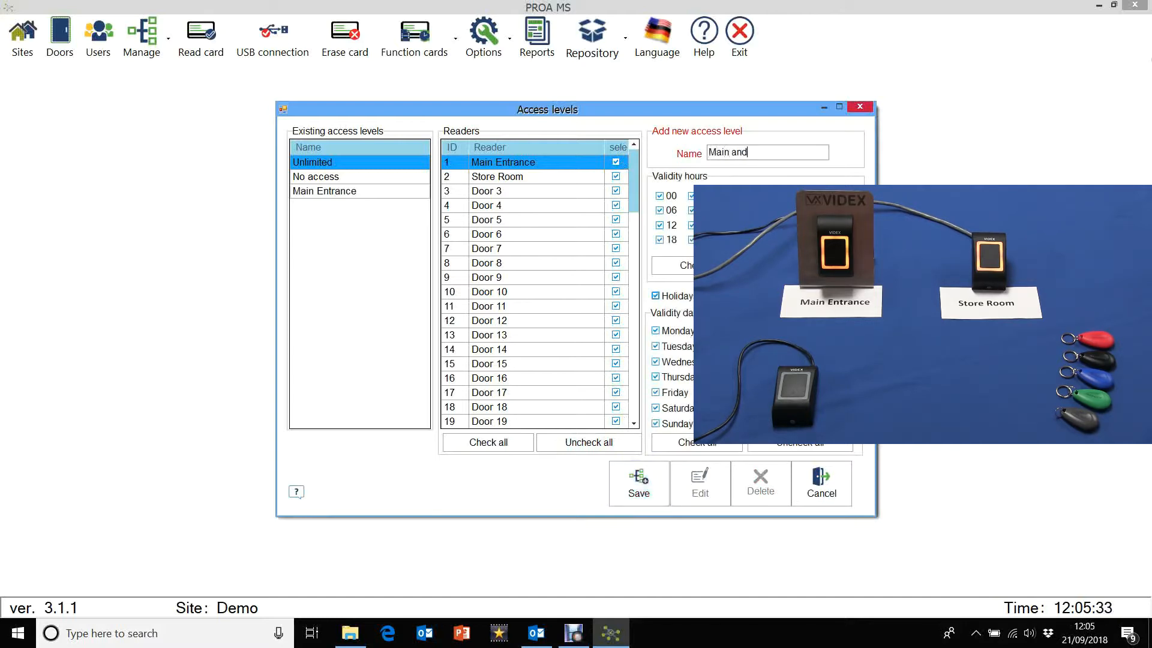
text(S)
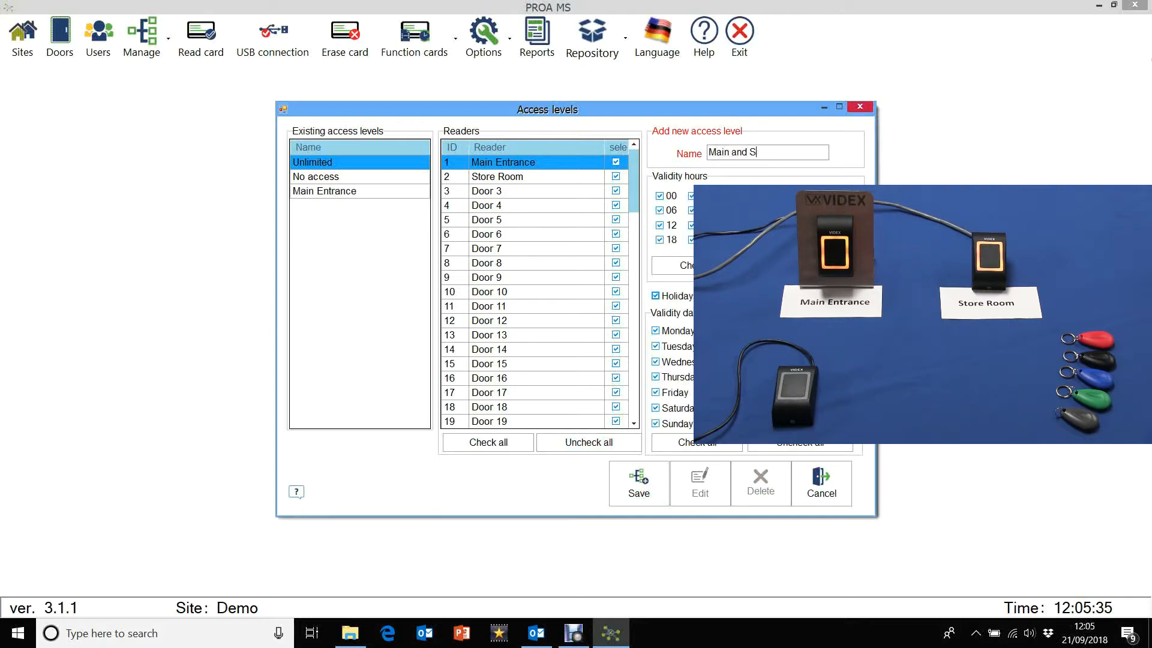
text(tore)
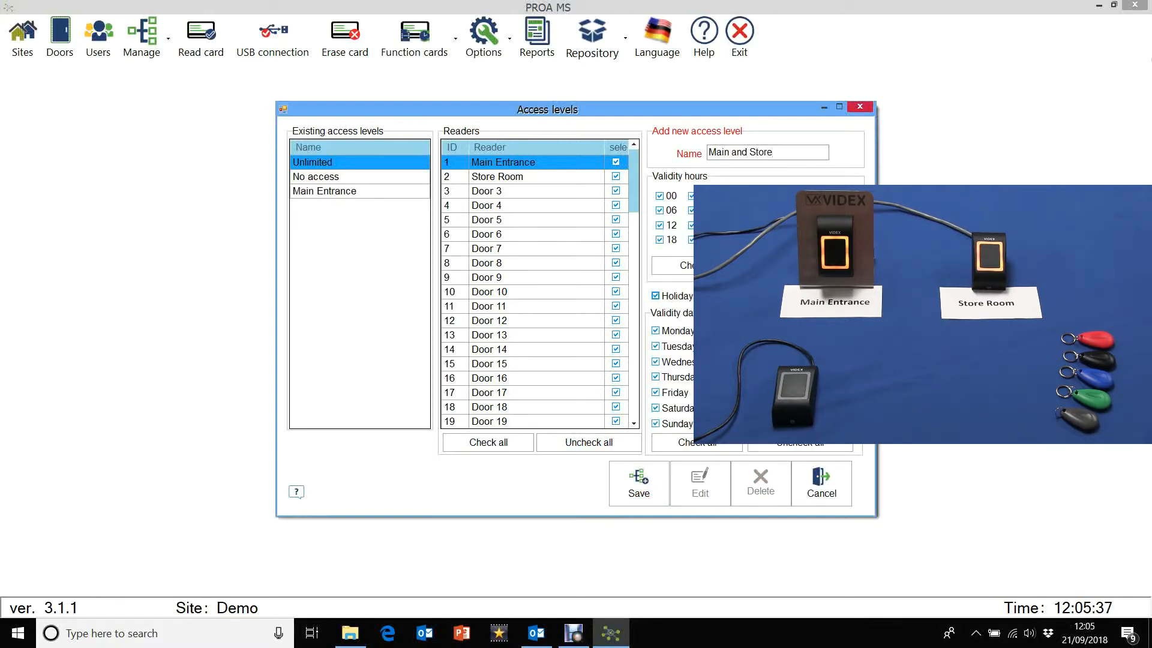
click(588, 442)
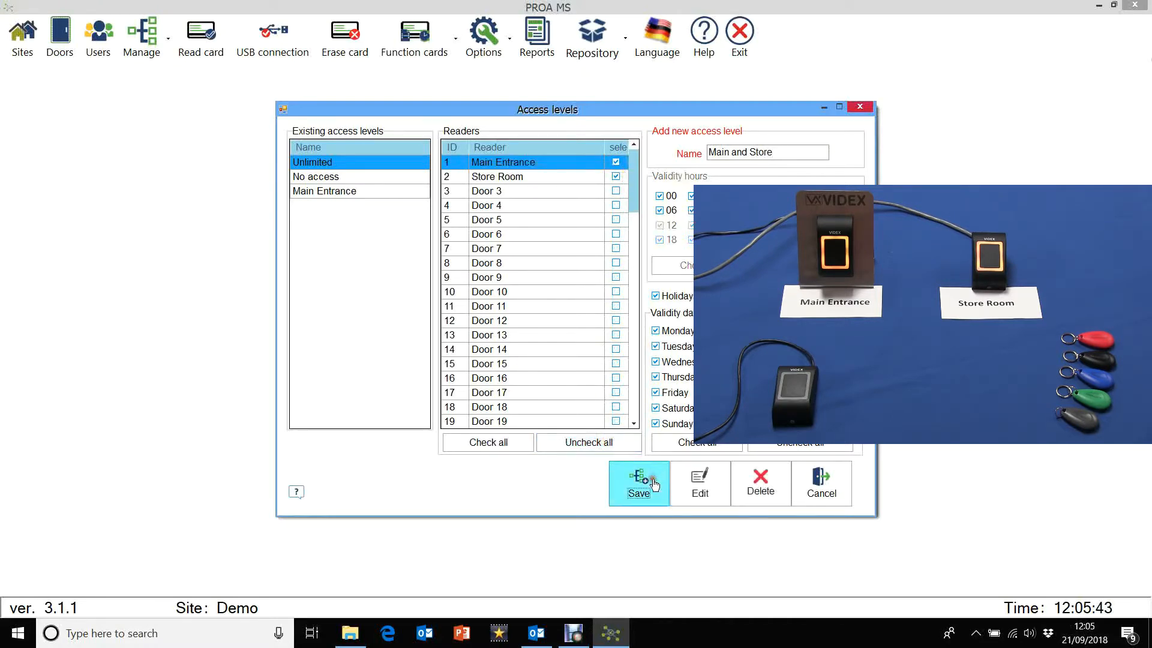
click(638, 483)
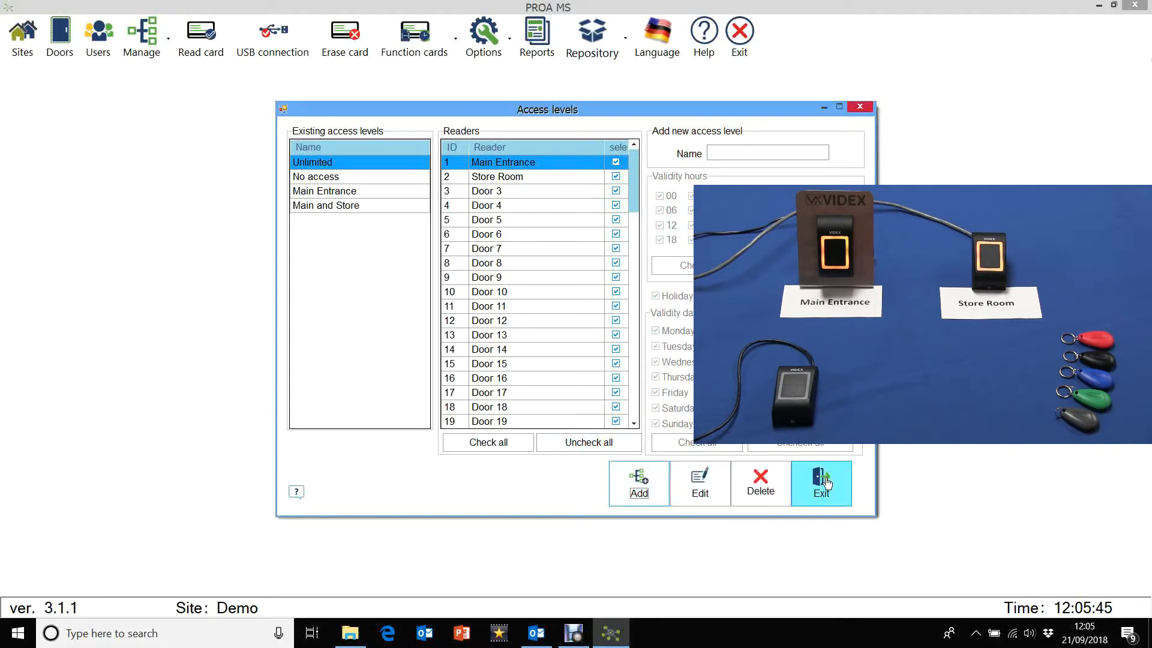
click(821, 484)
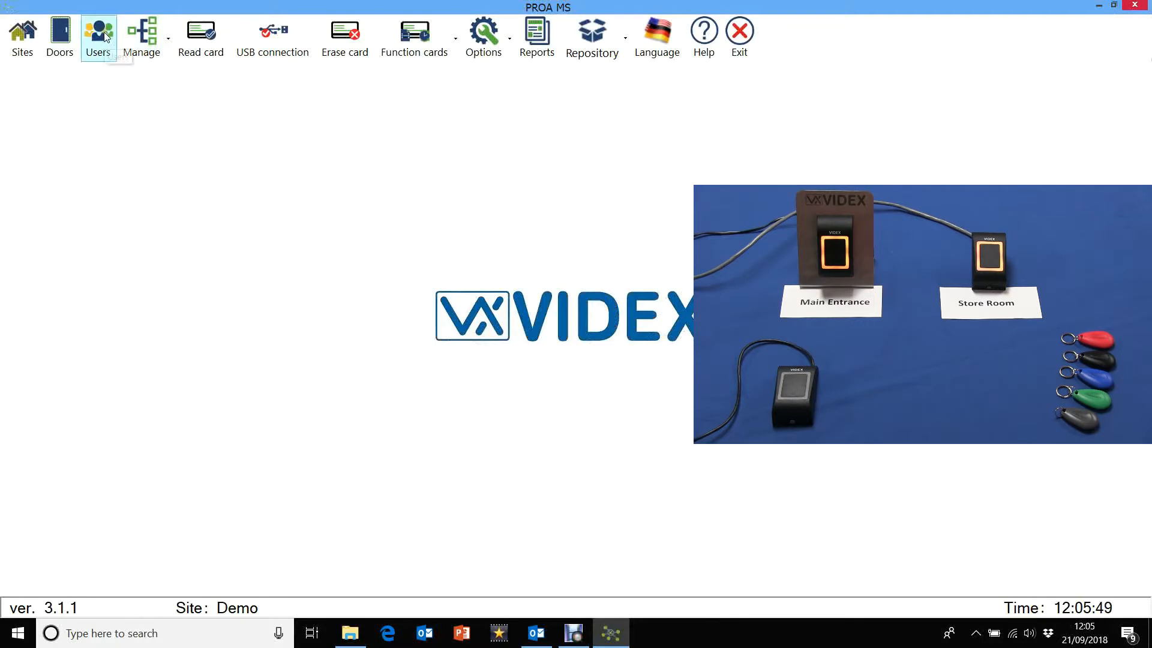
Step: Save user 'Manager' with the Main and Store access level and issue them a fob
click(97, 37)
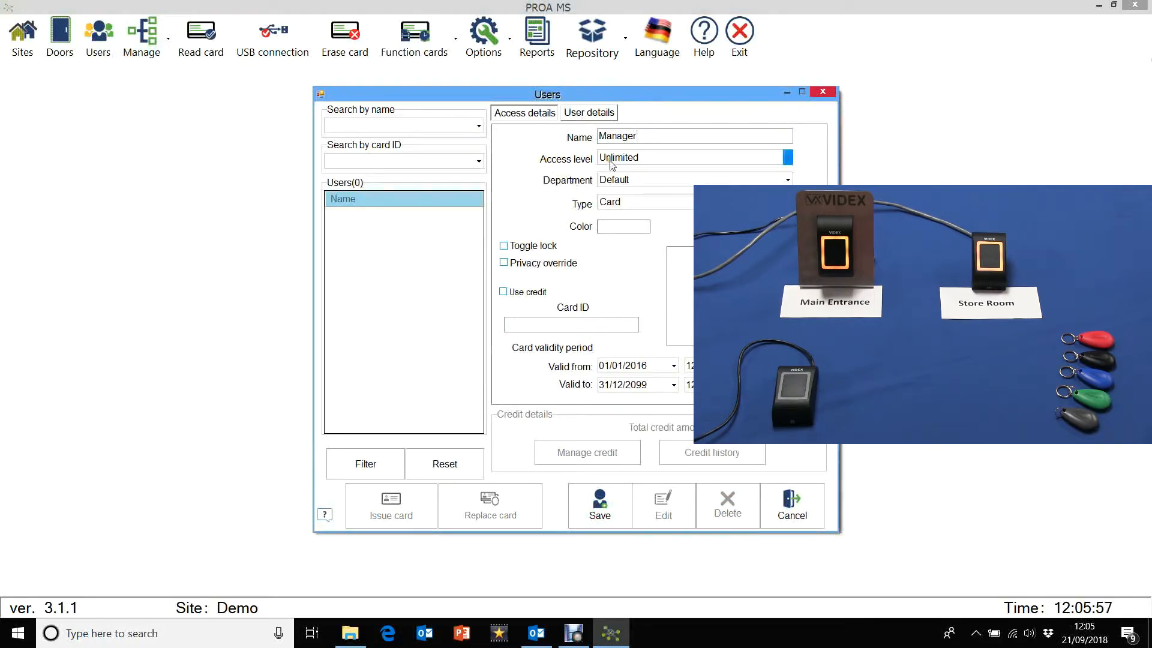
click(786, 158)
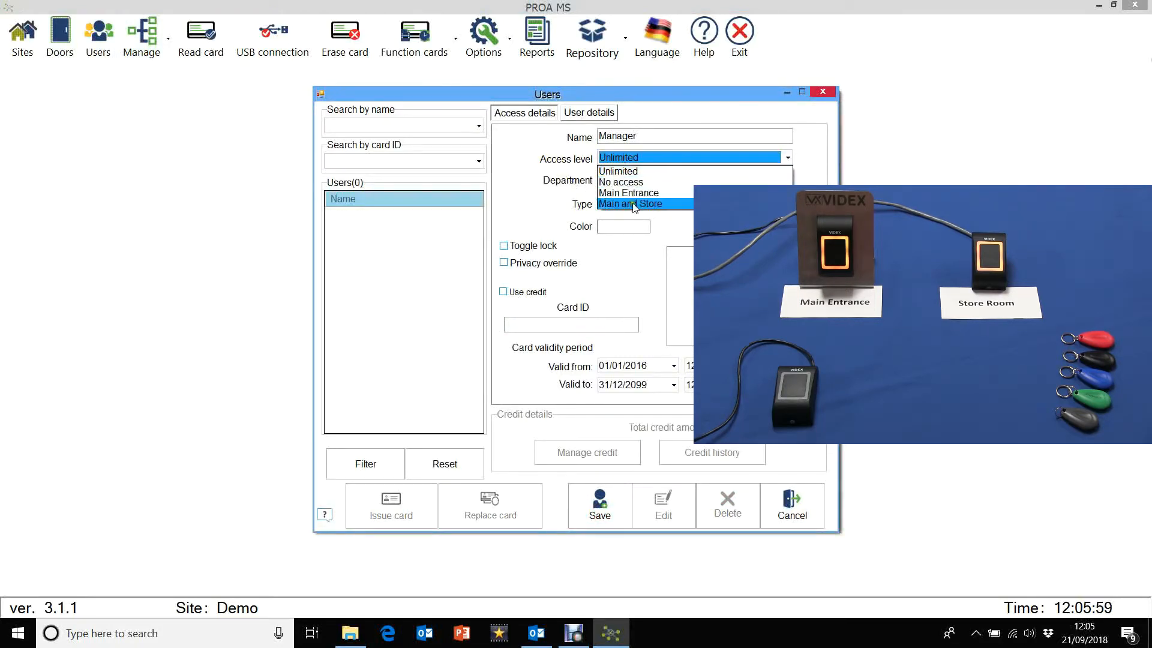
click(631, 204)
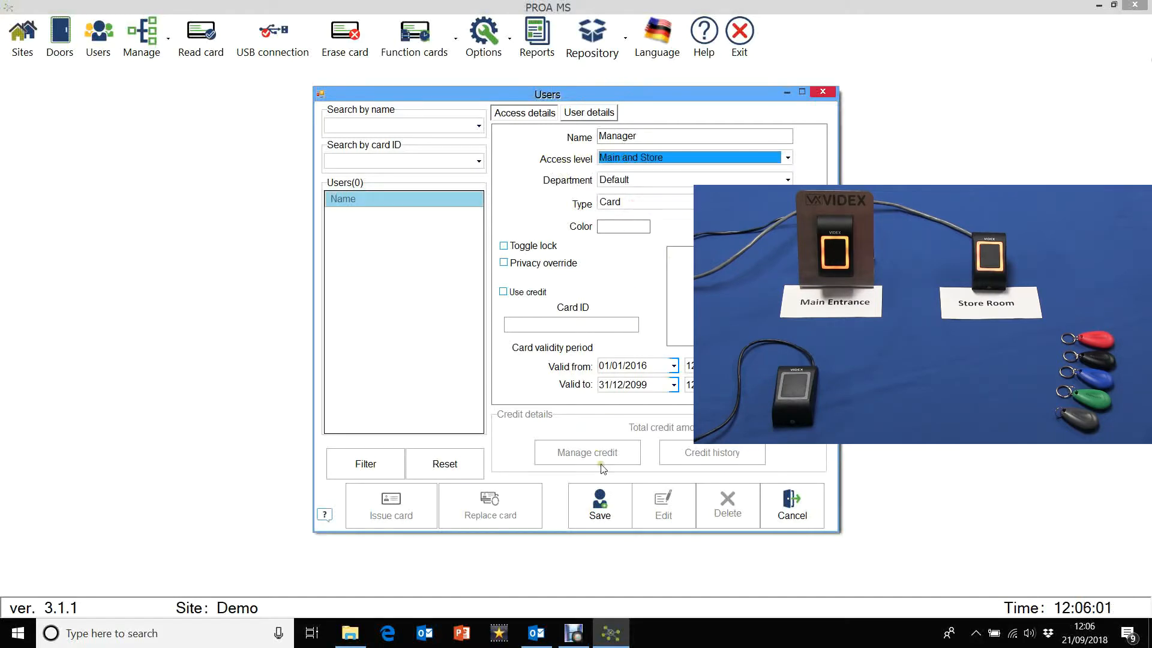
click(598, 505)
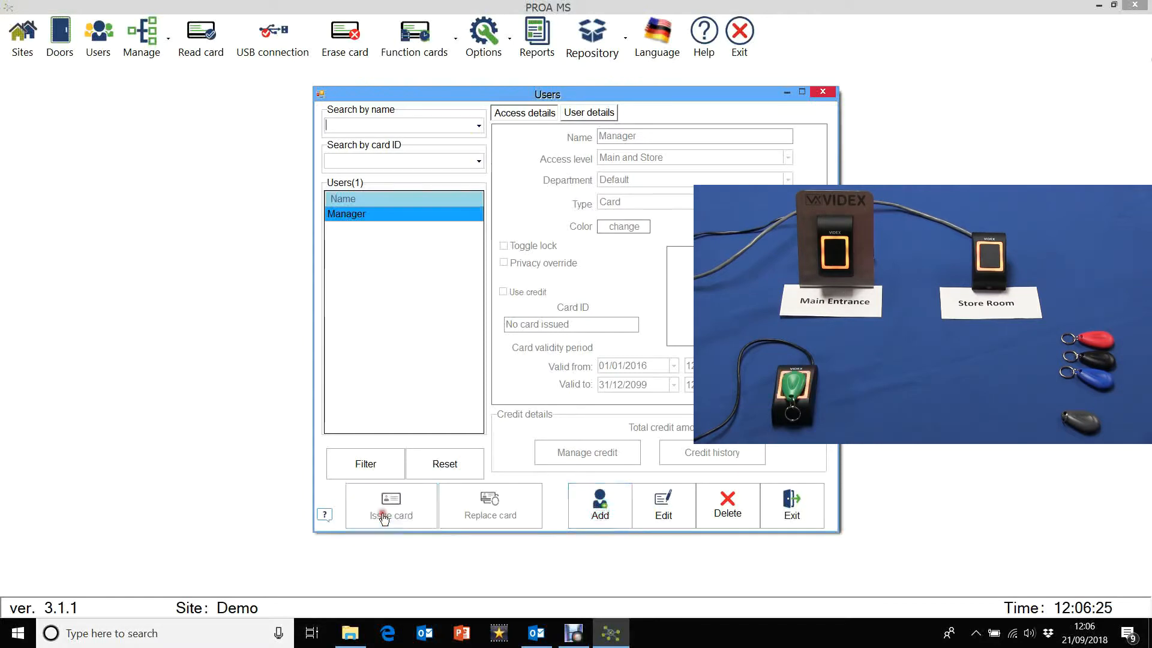
click(390, 505)
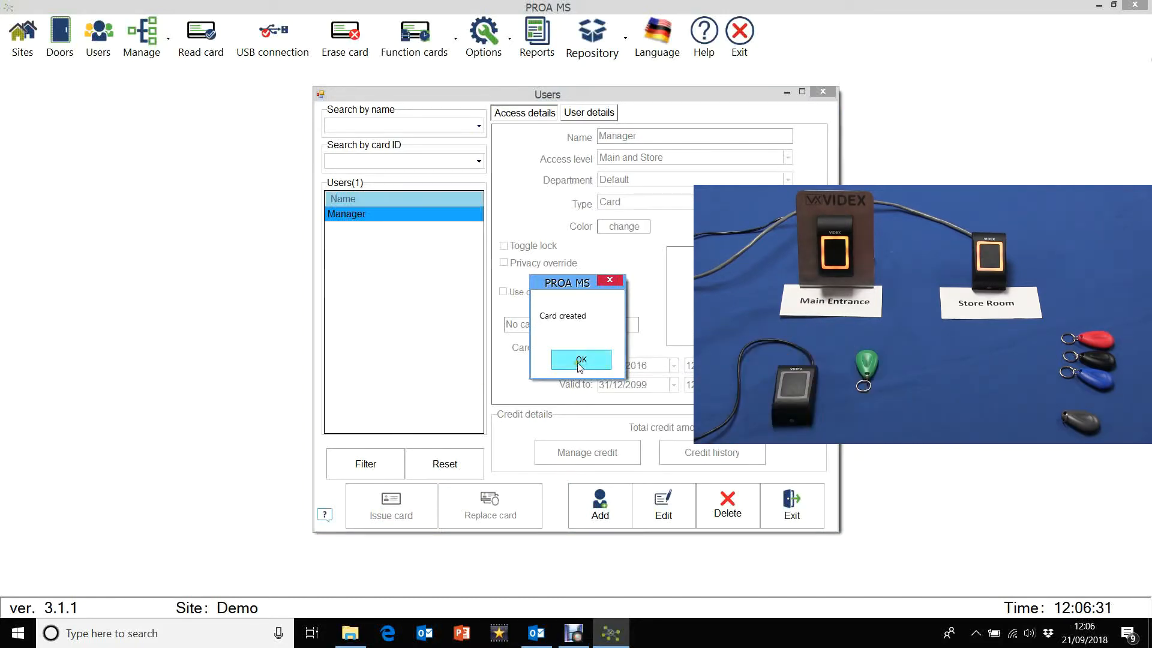
click(579, 360)
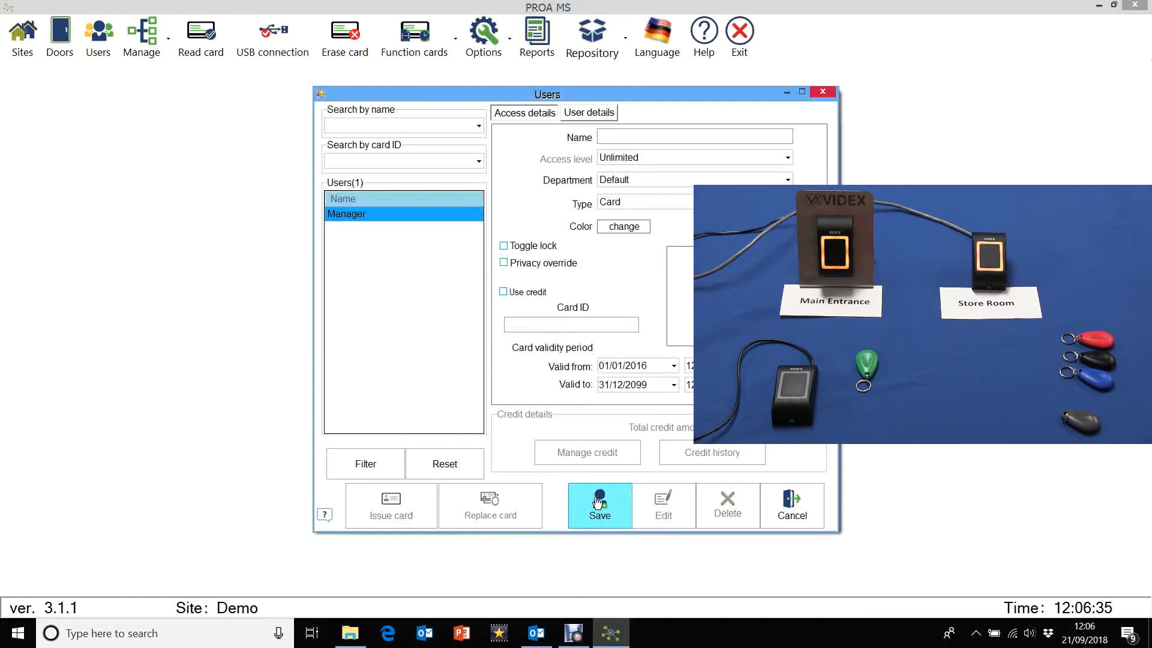
Step: Save 'User 2' with the Main Entrance access level and issue them a fob
text(User 2)
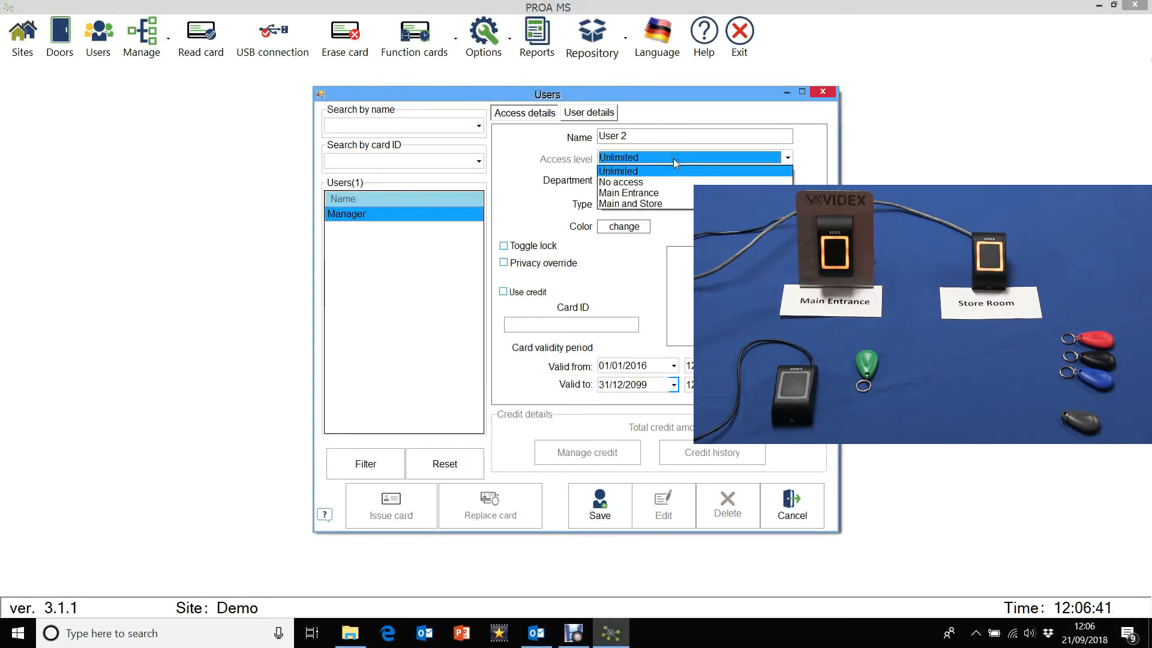
click(629, 192)
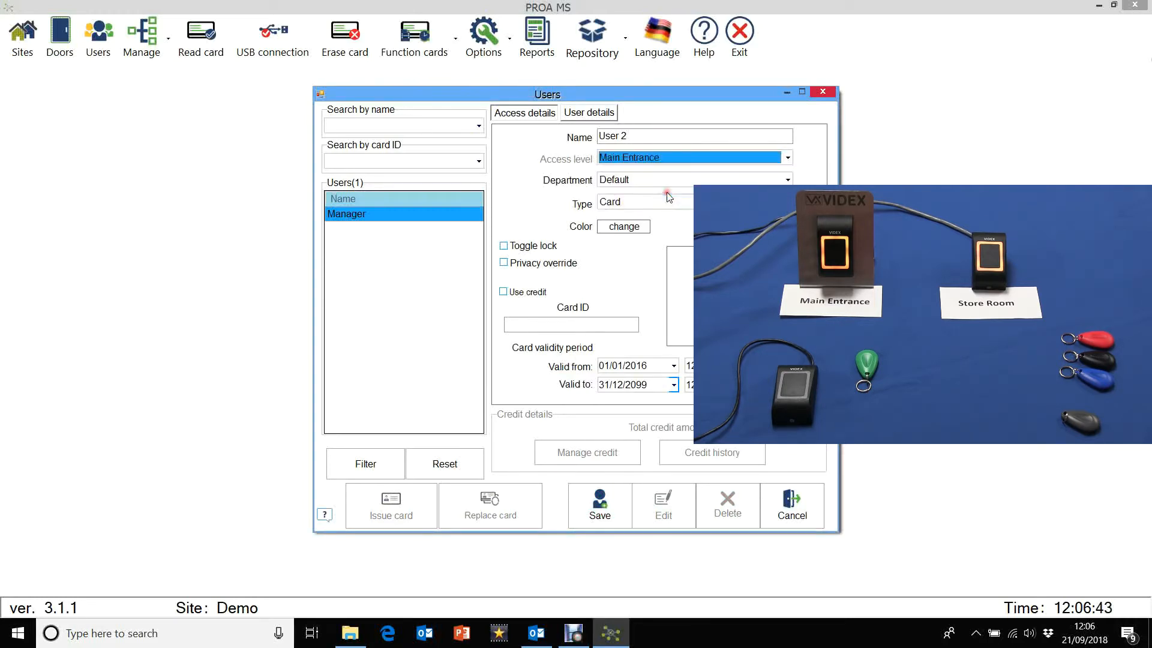
mouse_move(599, 505)
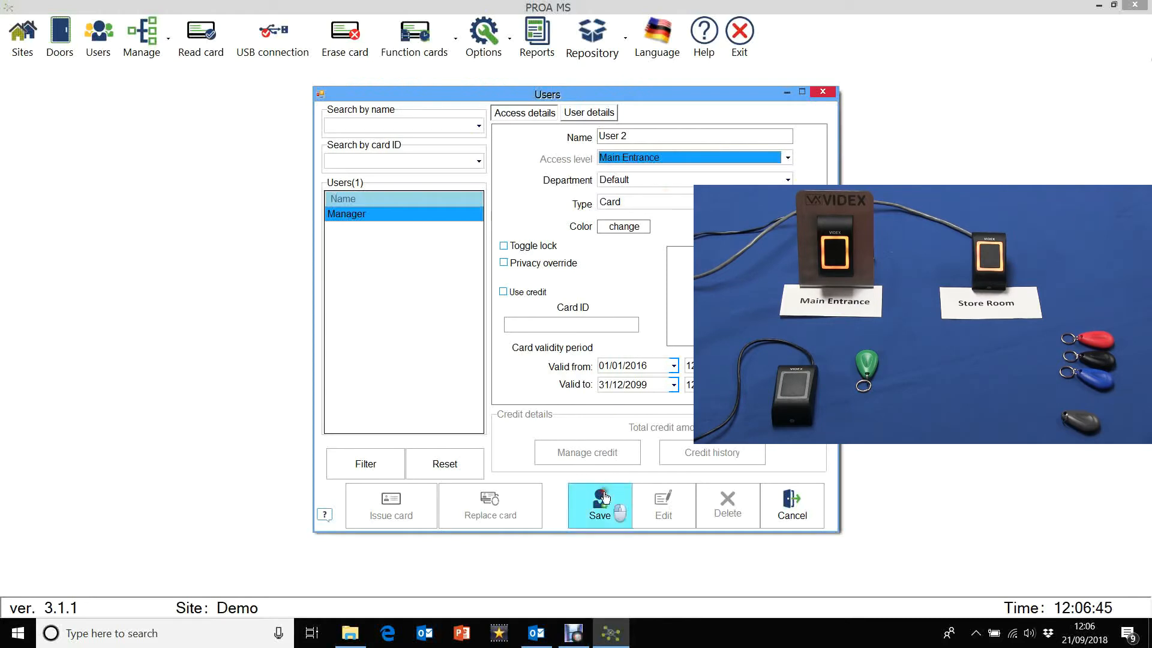
click(600, 506)
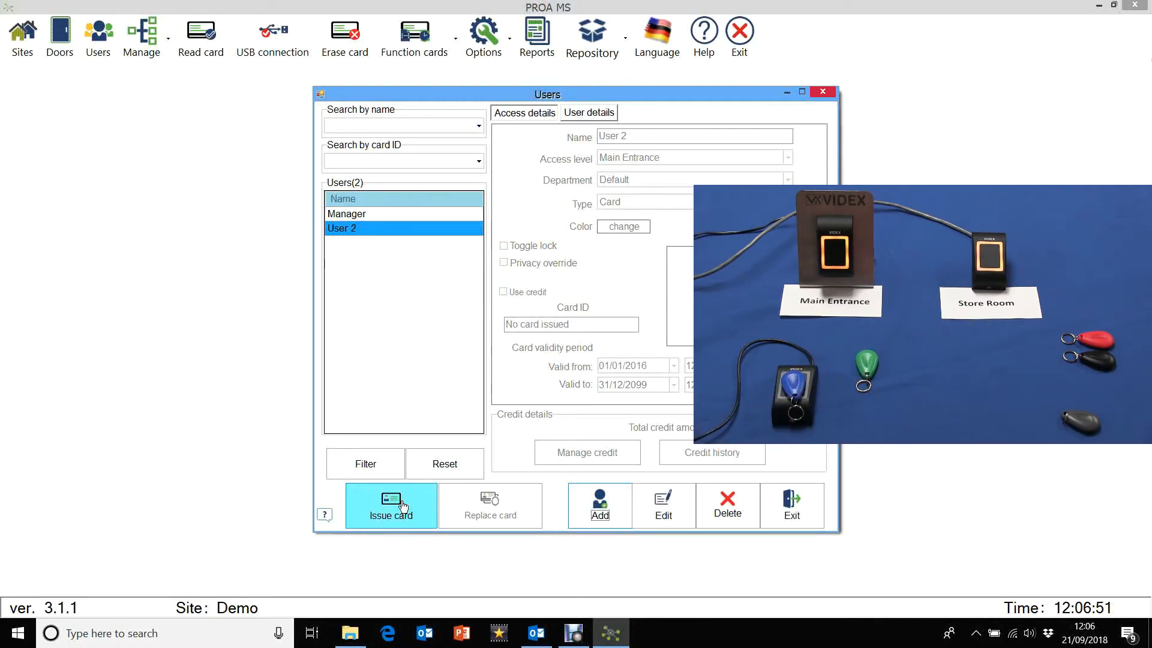
click(390, 505)
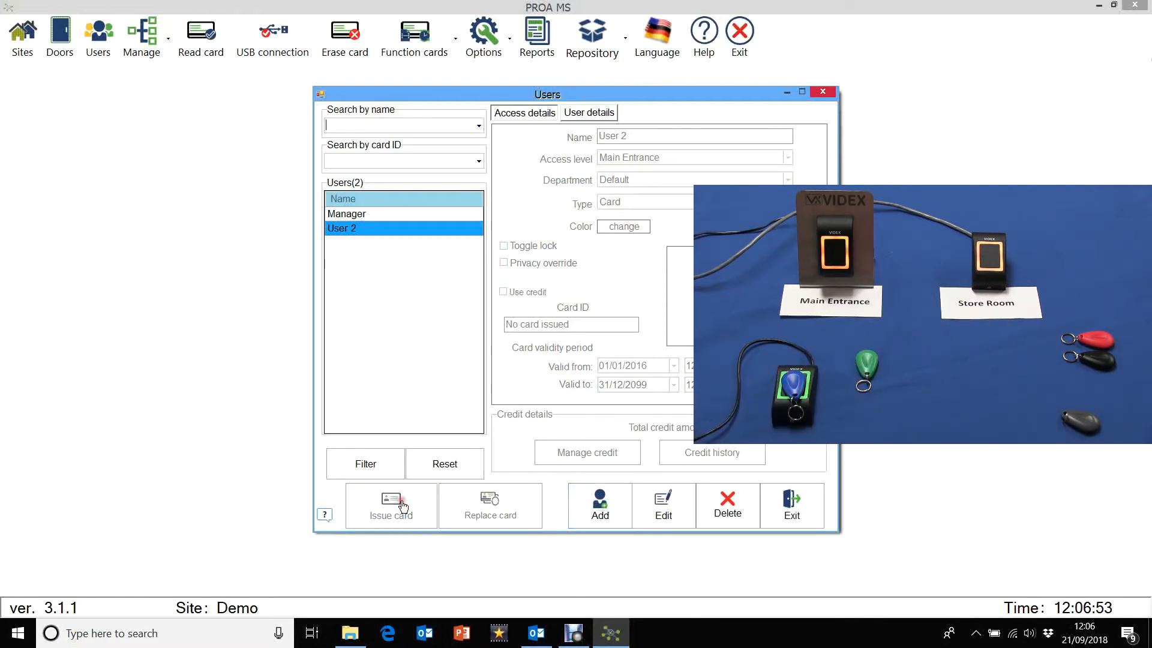
click(390, 505)
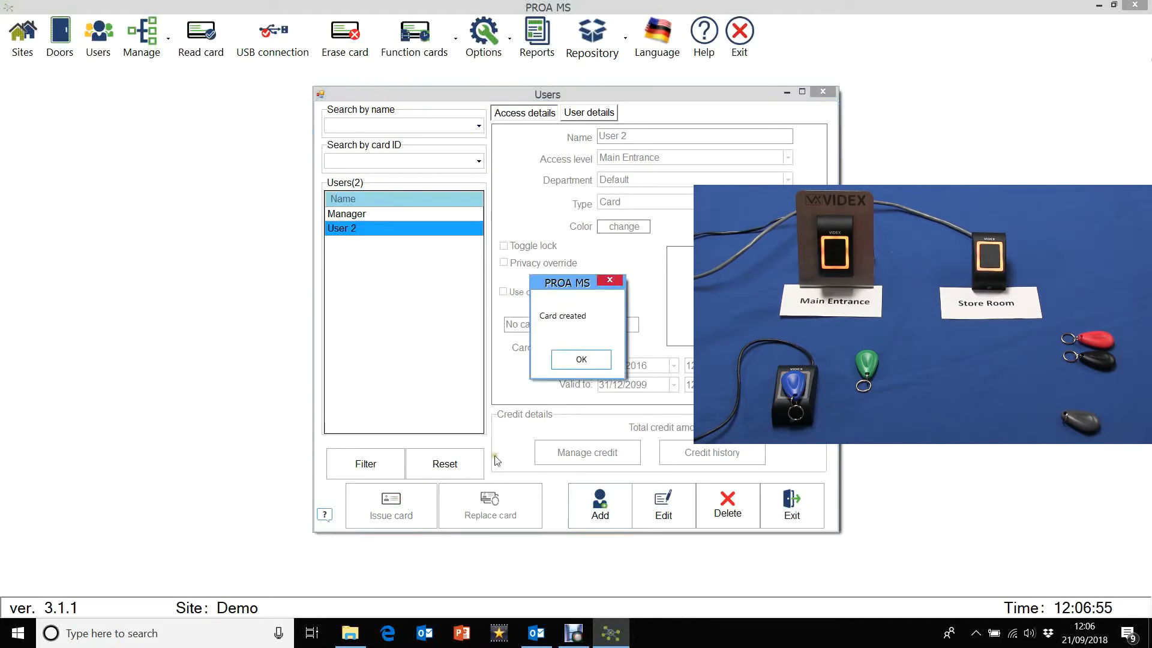
click(581, 359)
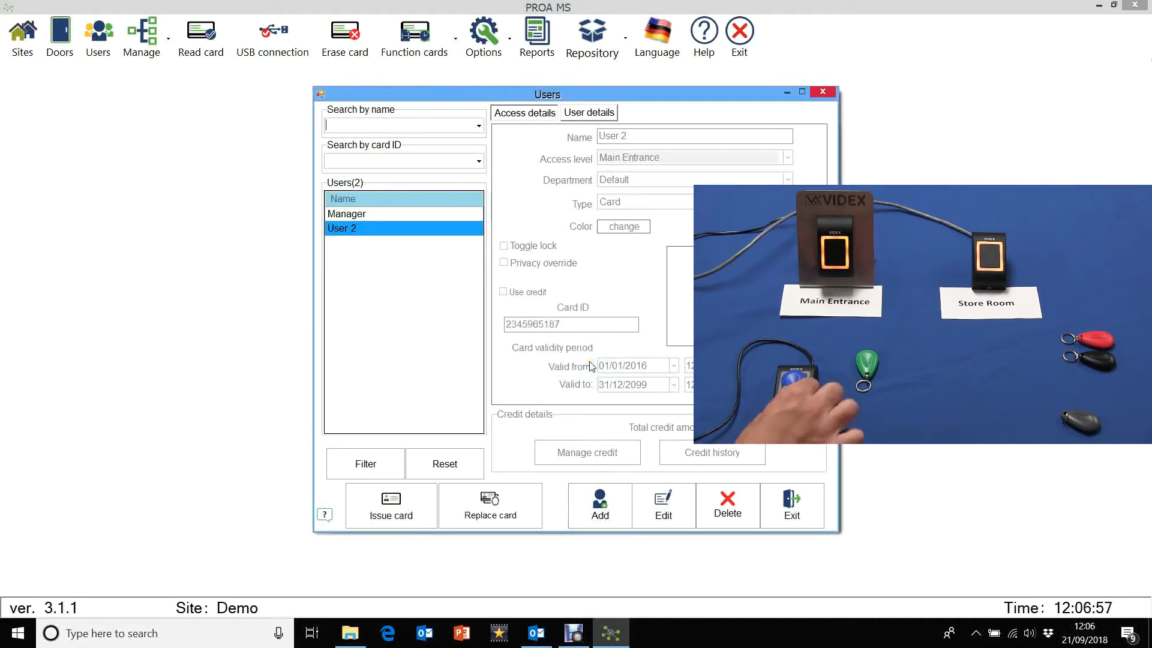